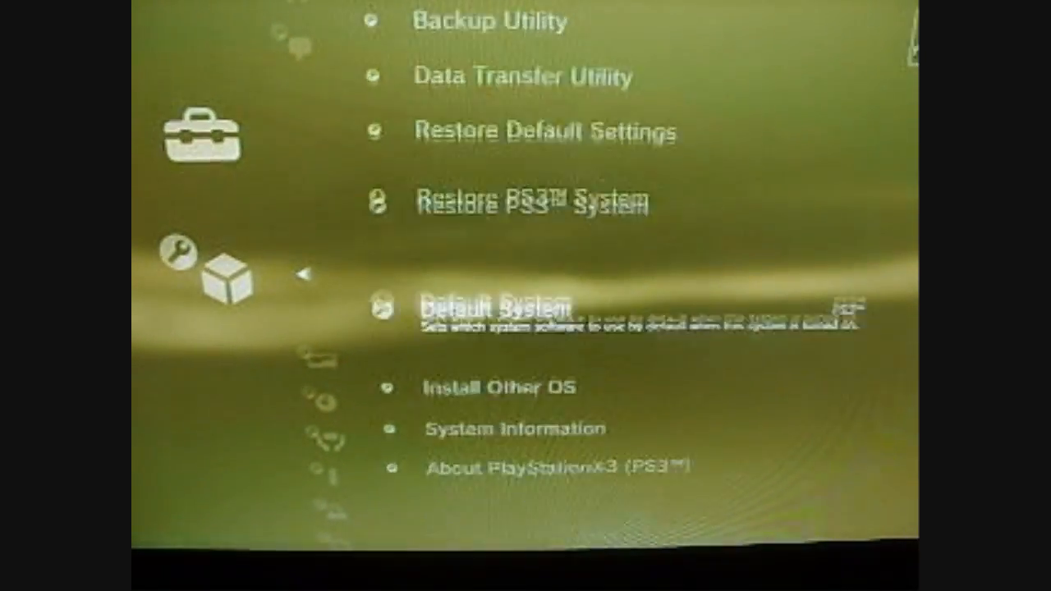
scroll(down, 3)
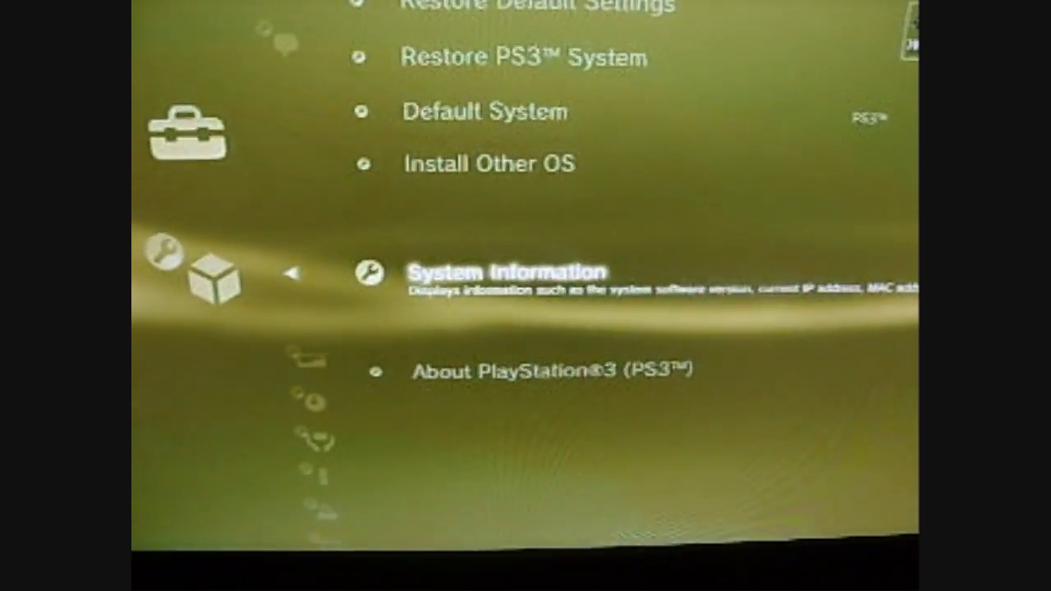